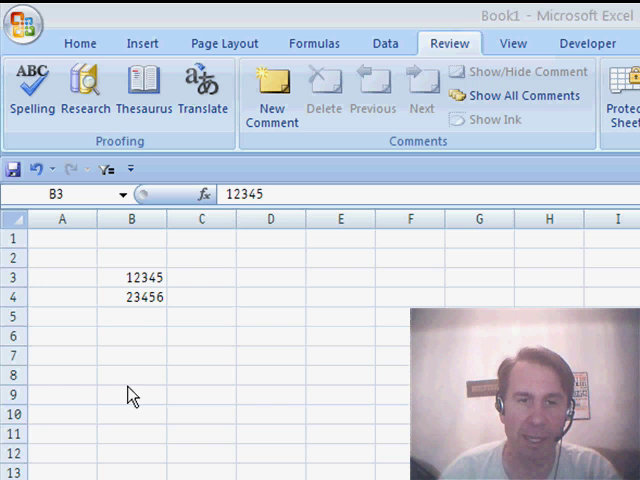
# Select cell B3 and insert a new empty comment on it
pyautogui.click(131, 277)
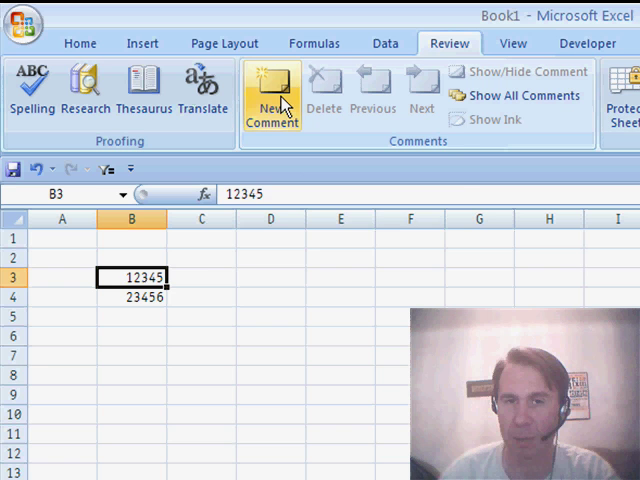
pyautogui.click(272, 90)
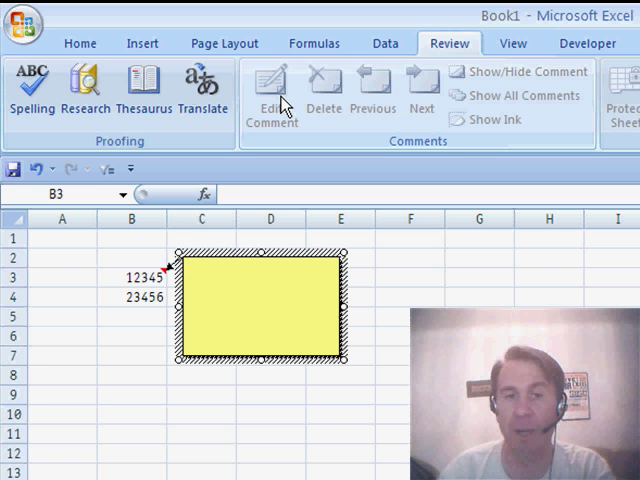
pyautogui.moveTo(297, 247)
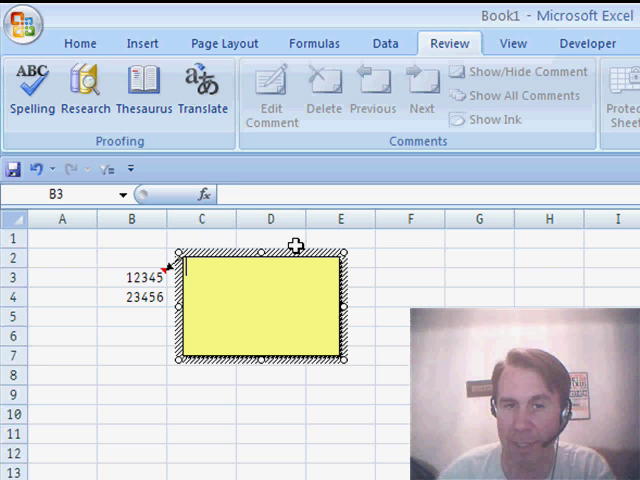
pyautogui.moveTo(335, 252)
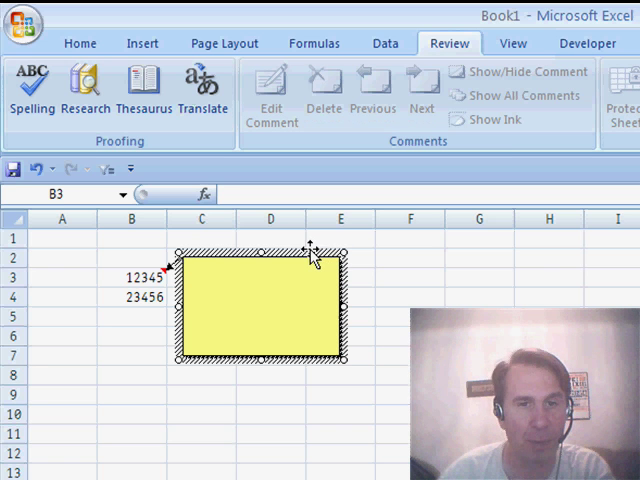
pyautogui.moveTo(285, 265)
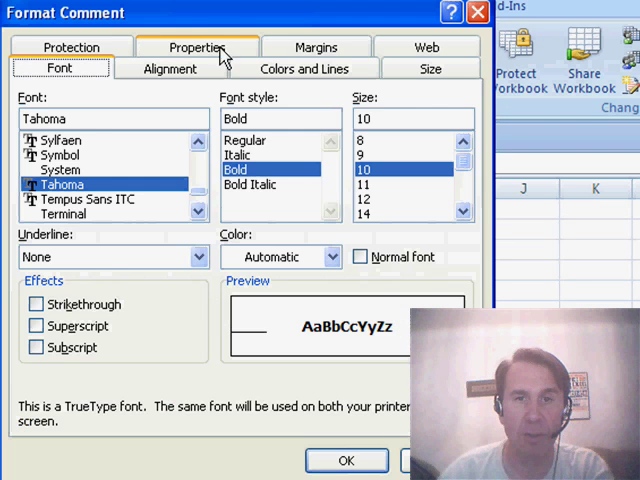
# Show the comment's Colors and Lines fill settings in Format Comment
pyautogui.click(271, 124)
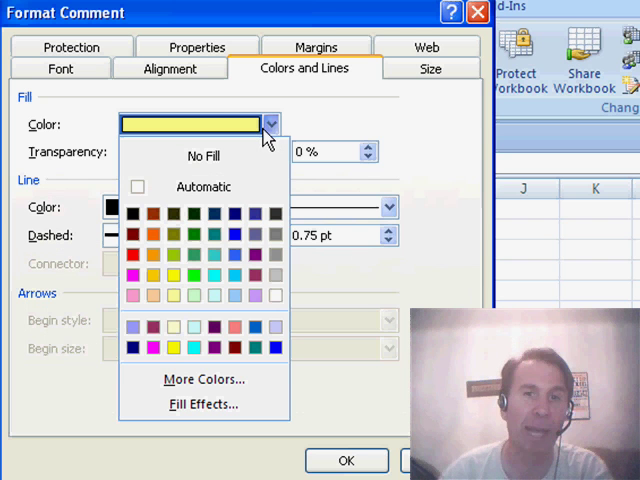
pyautogui.moveTo(203, 404)
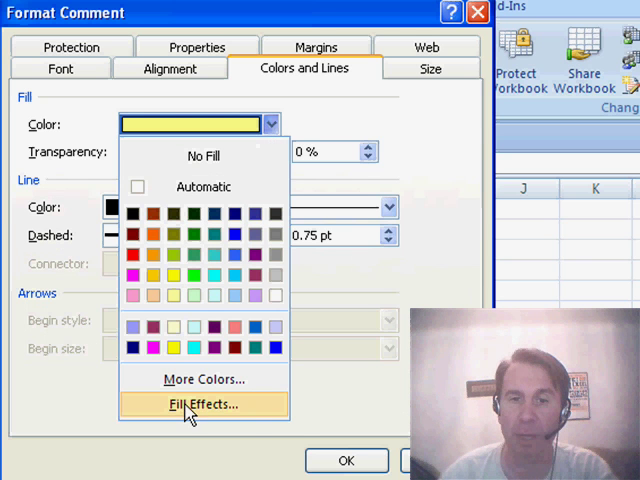
# Set the comment's fill picture to the belt photo QI916BR.JPG and apply
pyautogui.click(203, 404)
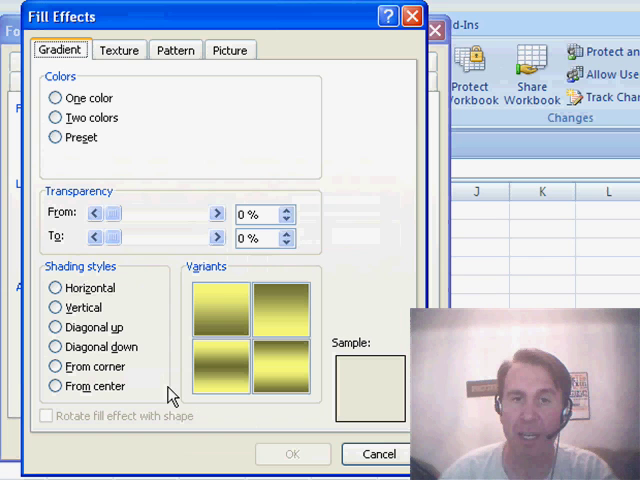
pyautogui.click(231, 49)
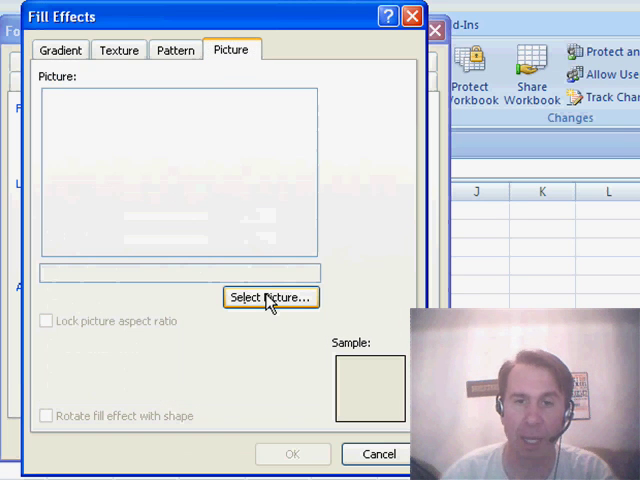
pyautogui.click(270, 297)
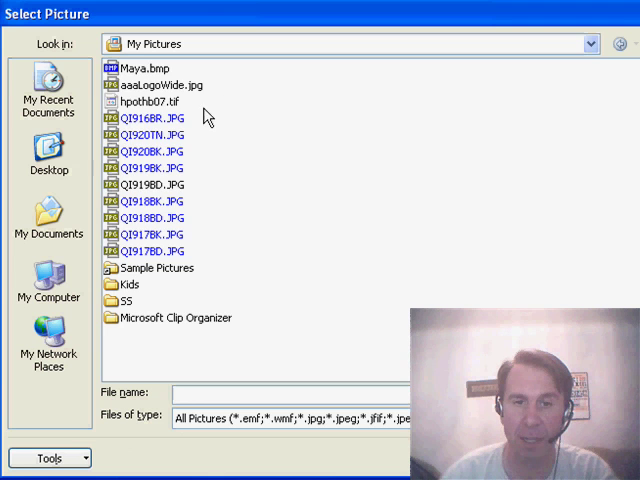
pyautogui.doubleClick(146, 119)
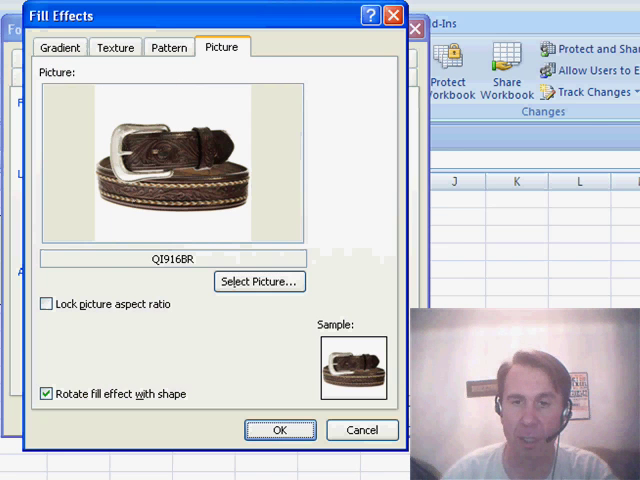
pyautogui.click(280, 430)
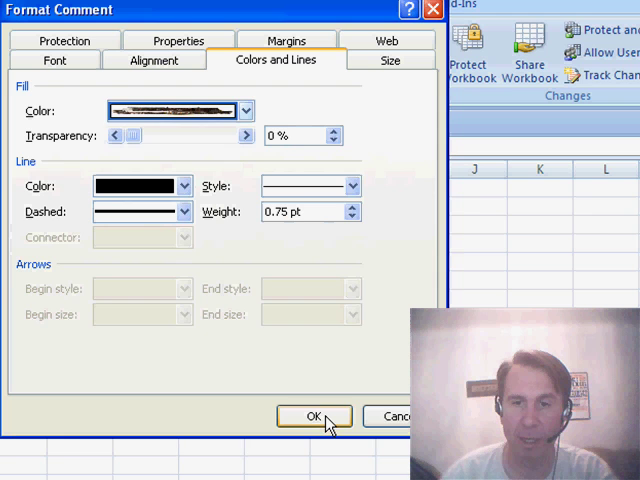
pyautogui.click(313, 416)
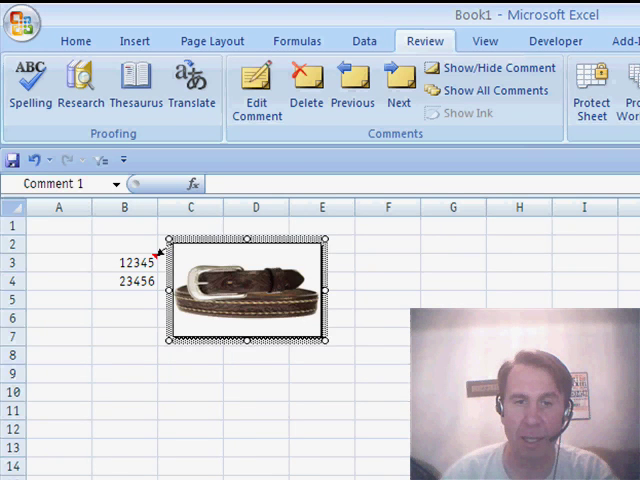